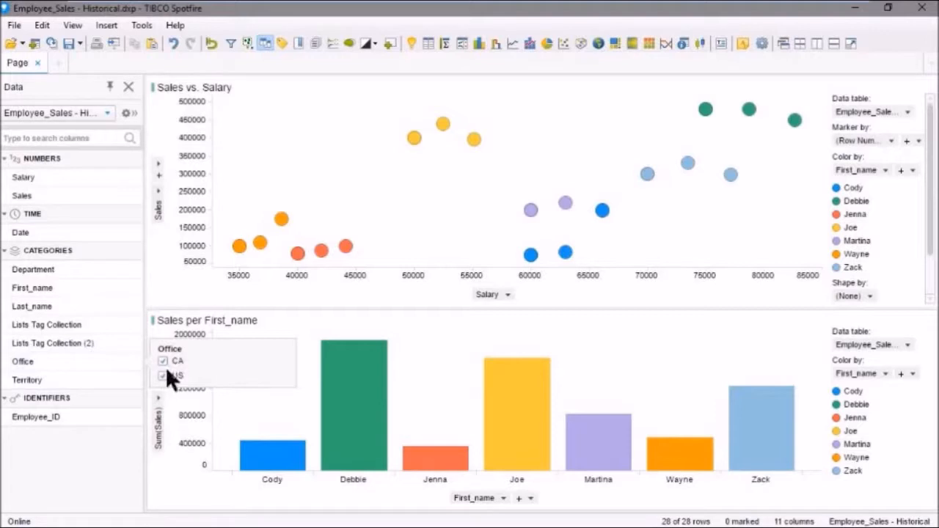
Uncheck US in the Office filter so only CA employees remain in both charts
{"action": "left_click", "coordinate": [163, 376]}
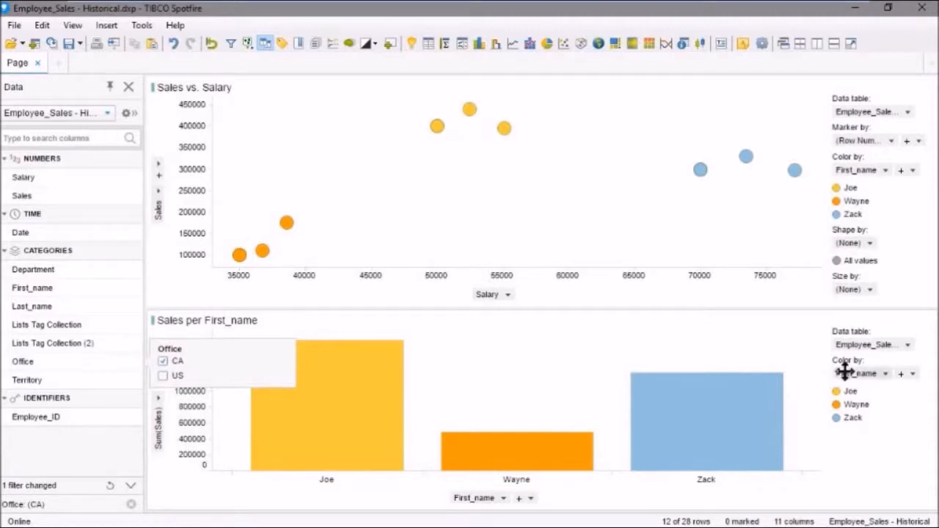
{"action": "mouse_move", "coordinate": [881, 389]}
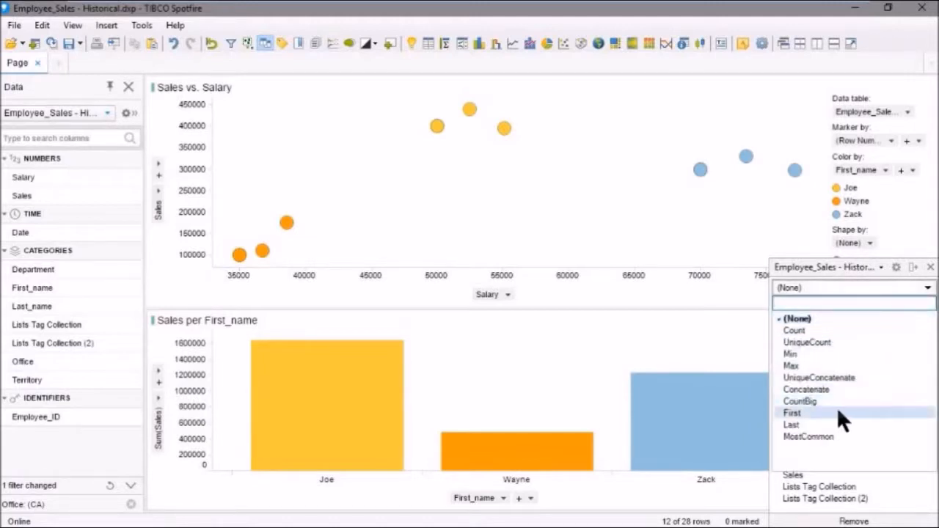
Set the bar chart's Color by to (None) so all bars share one colour
{"action": "left_click", "coordinate": [799, 317]}
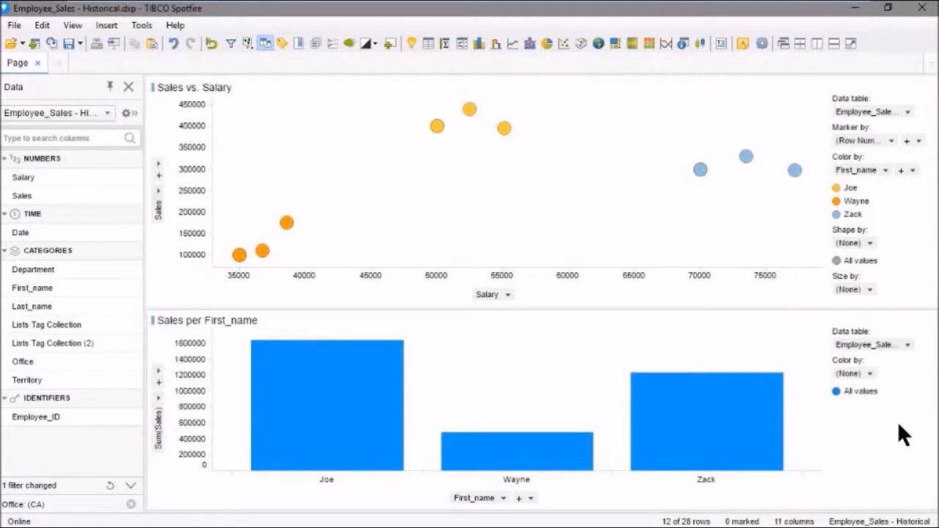
{"action": "mouse_move", "coordinate": [903, 411]}
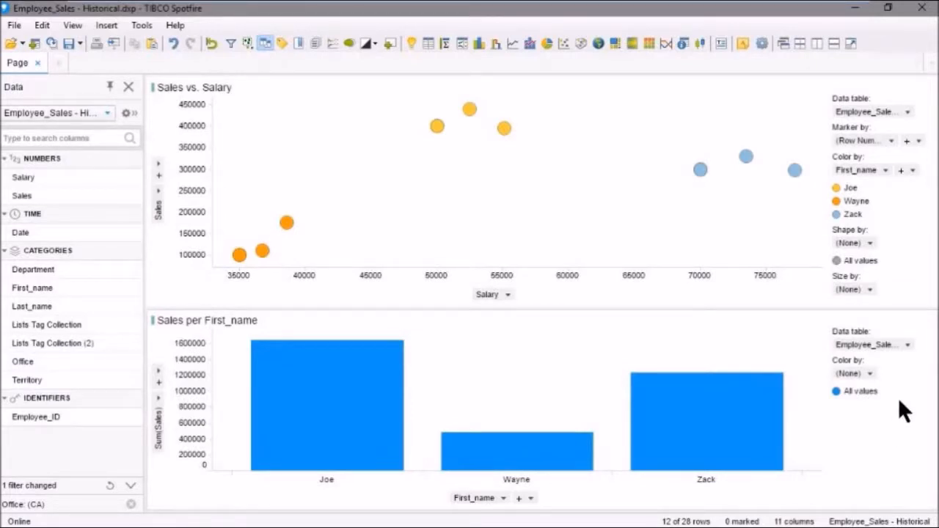
{"action": "mouse_move", "coordinate": [869, 249]}
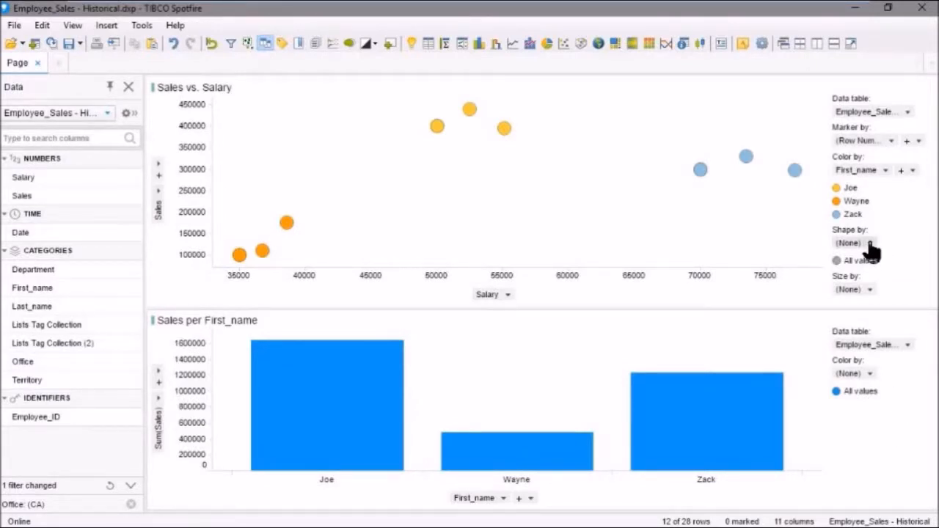
Shape the scatter markers by Office (after trying Salary) and size them by Salary
{"action": "left_click", "coordinate": [851, 243]}
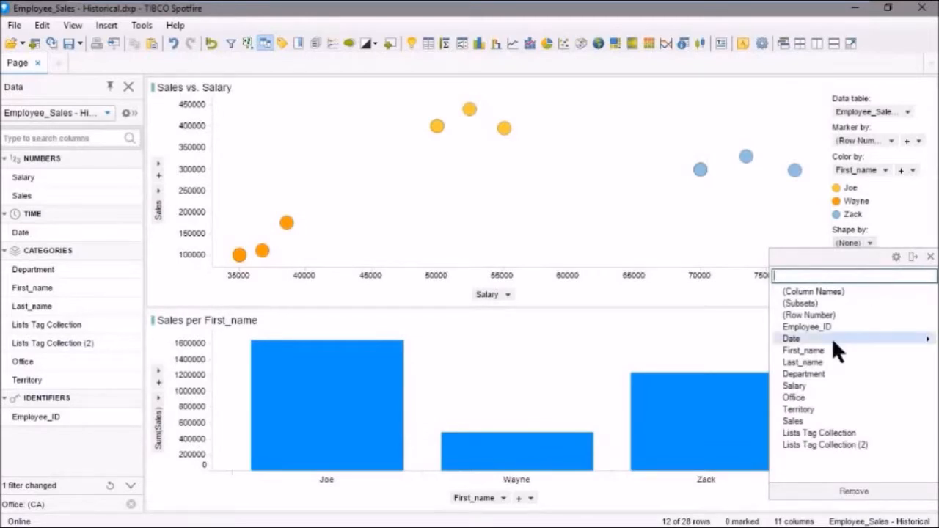
{"action": "left_click", "coordinate": [794, 384]}
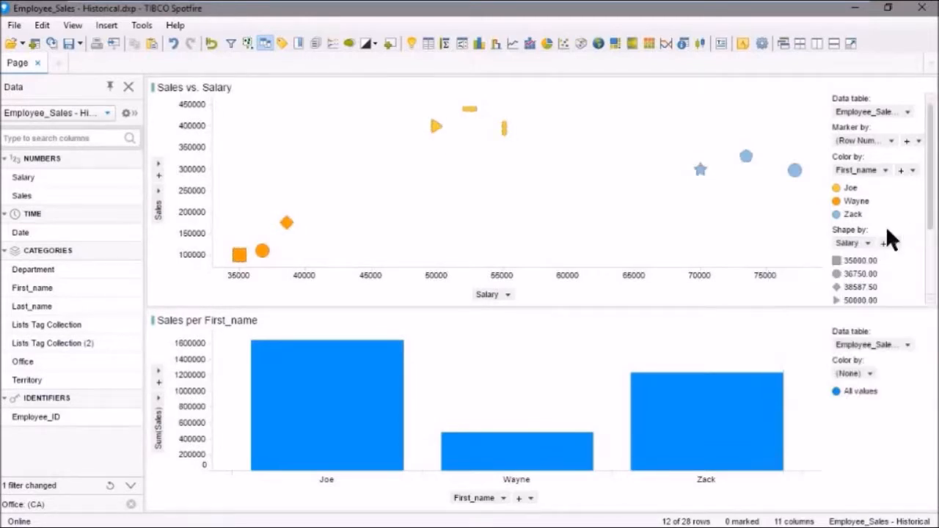
{"action": "left_click", "coordinate": [873, 243]}
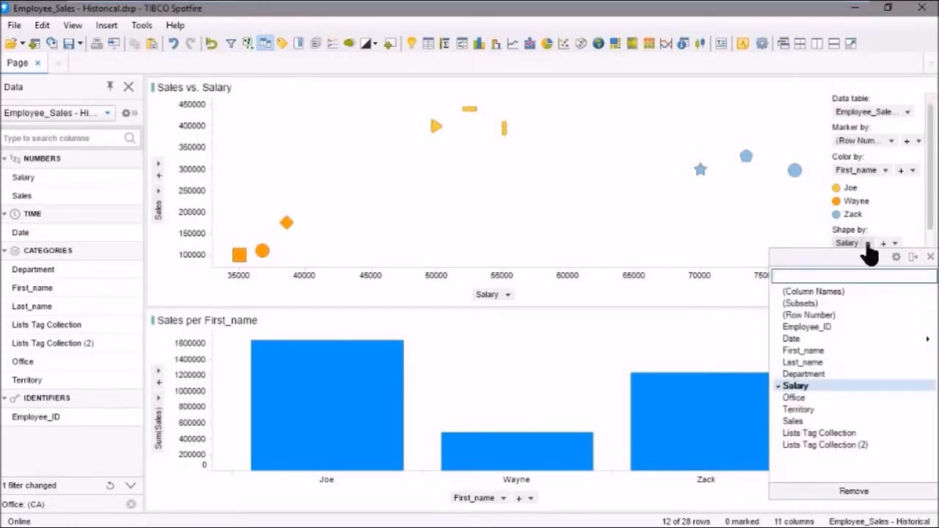
{"action": "left_click", "coordinate": [795, 396]}
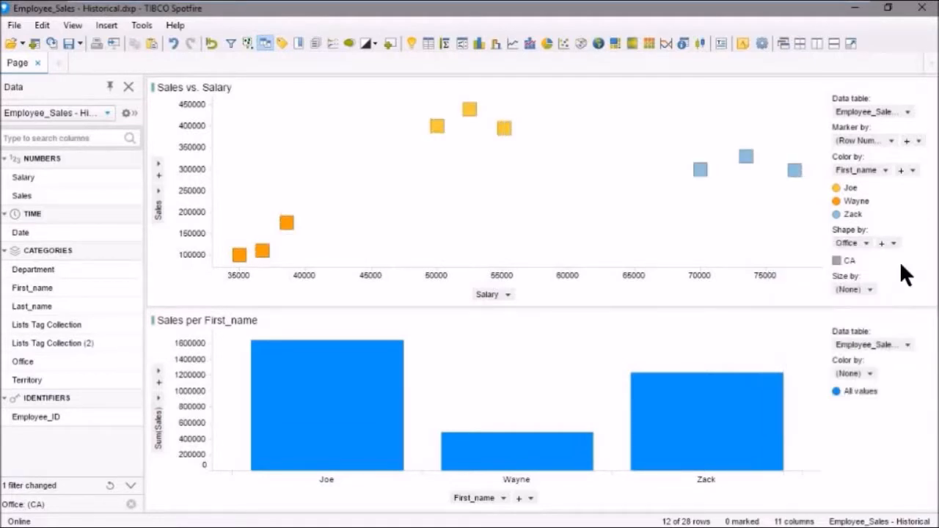
{"action": "left_click", "coordinate": [873, 289]}
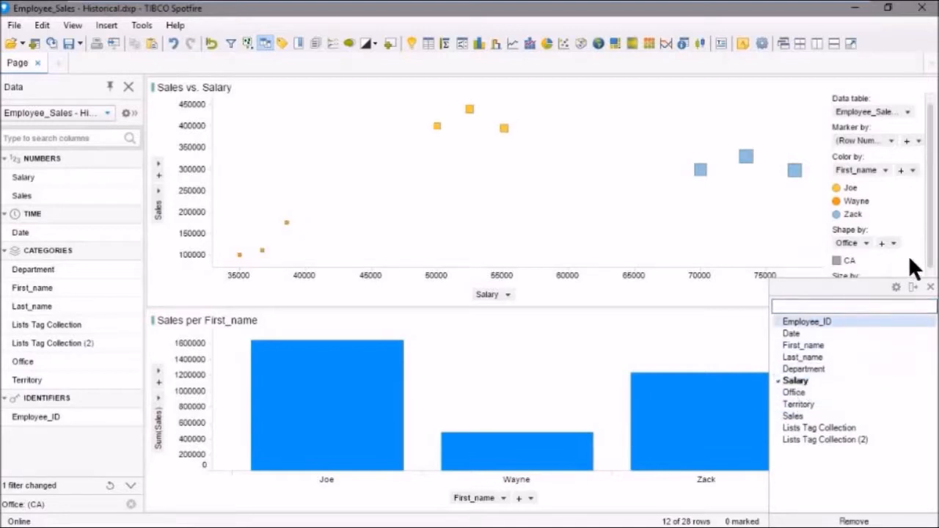
{"action": "left_click", "coordinate": [796, 380]}
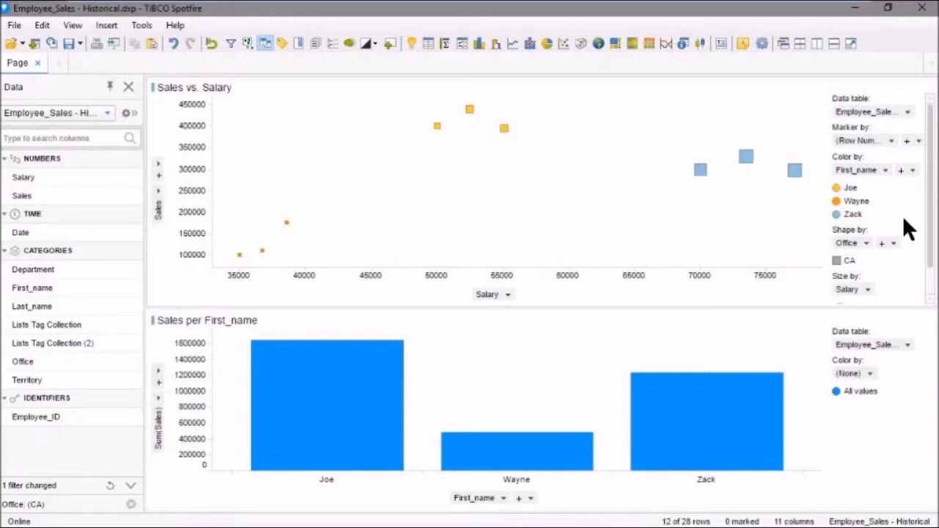
{"action": "mouse_move", "coordinate": [525, 194]}
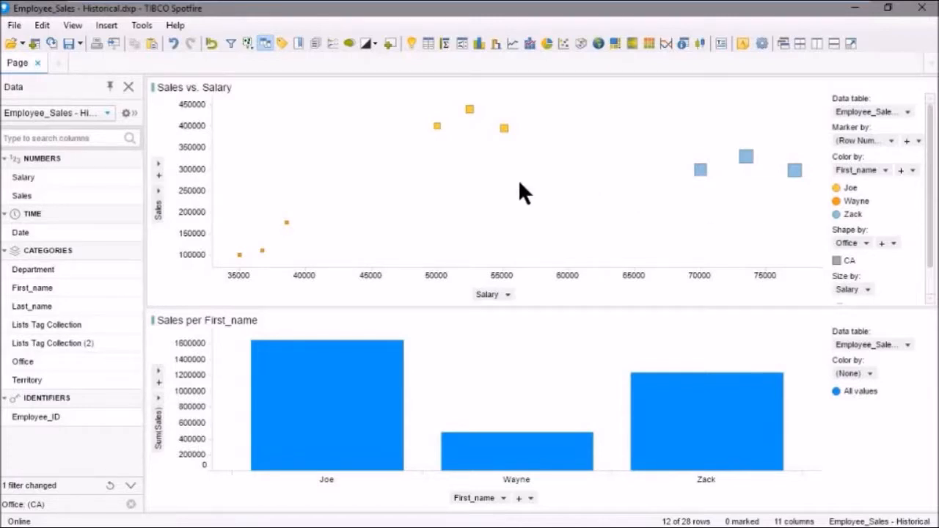
{"action": "mouse_move", "coordinate": [426, 105]}
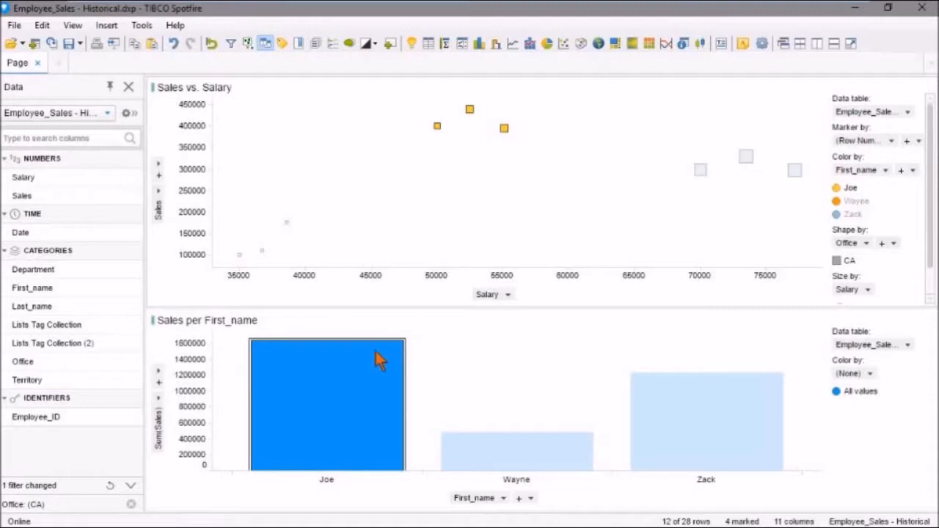
{"action": "mouse_move", "coordinate": [433, 212]}
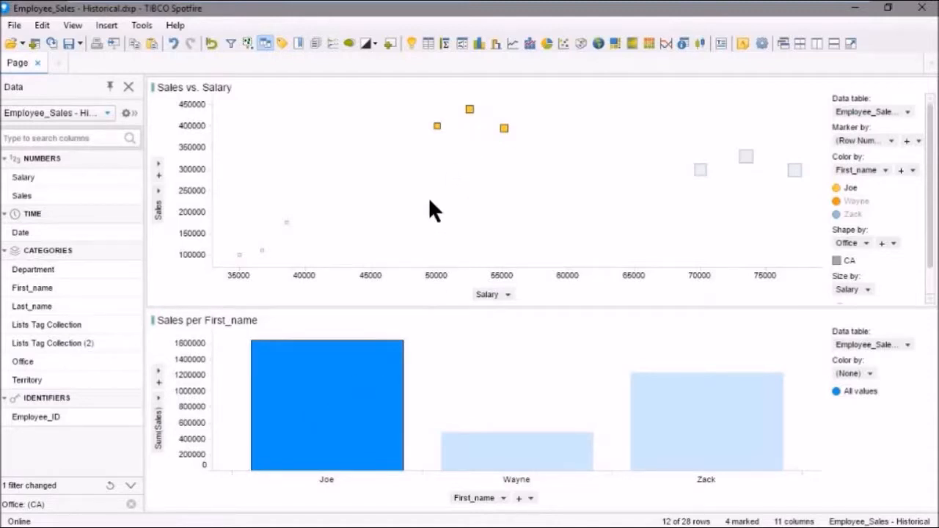
{"action": "mouse_move", "coordinate": [380, 194]}
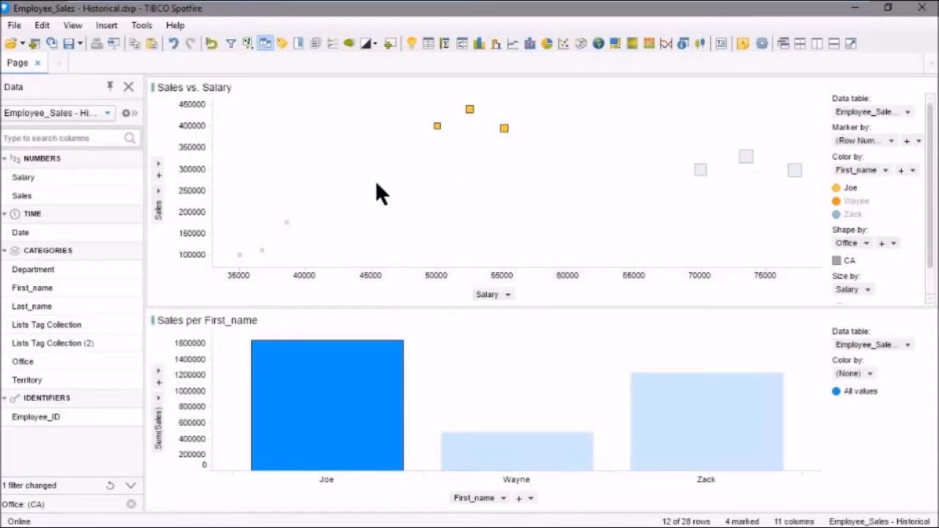
{"action": "mouse_move", "coordinate": [306, 77]}
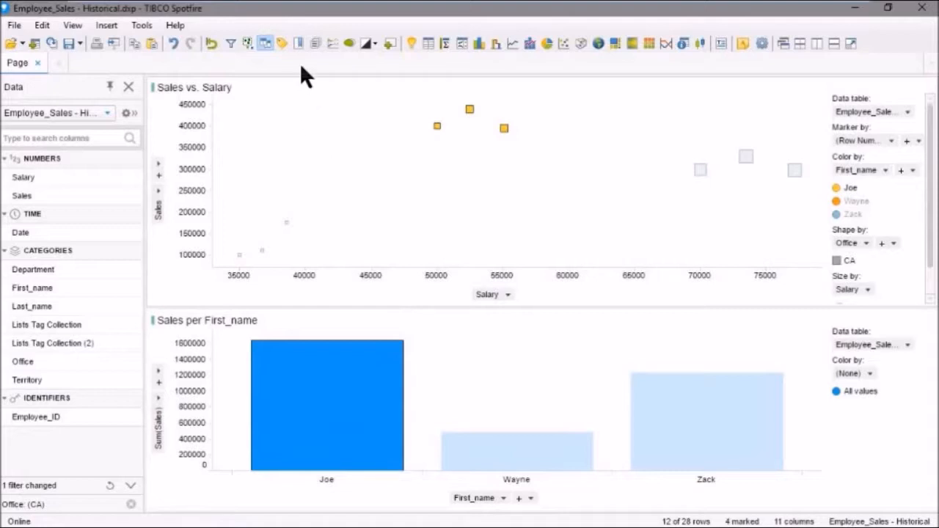
{"action": "mouse_move", "coordinate": [299, 44]}
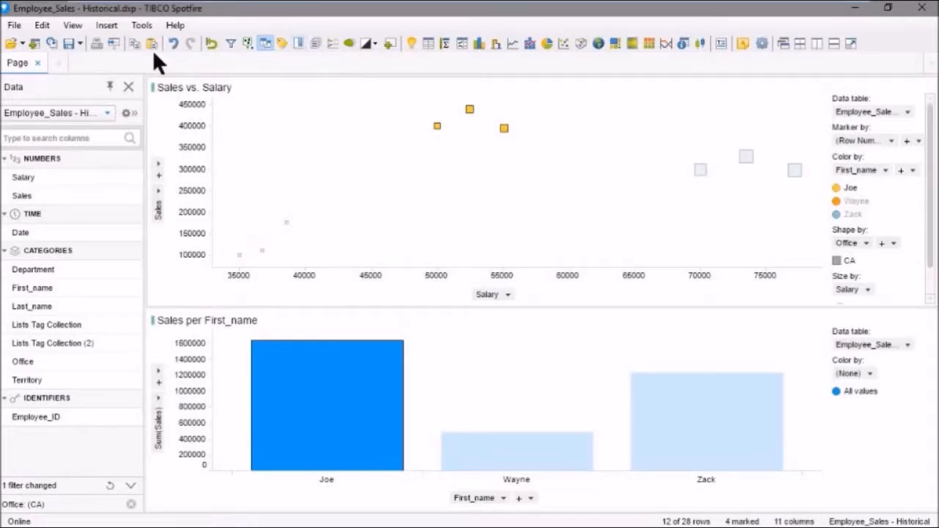
Show the Bookmarks panel from the View menu and add a new bookmark, Page 4:18 PM
{"action": "left_click", "coordinate": [71, 23]}
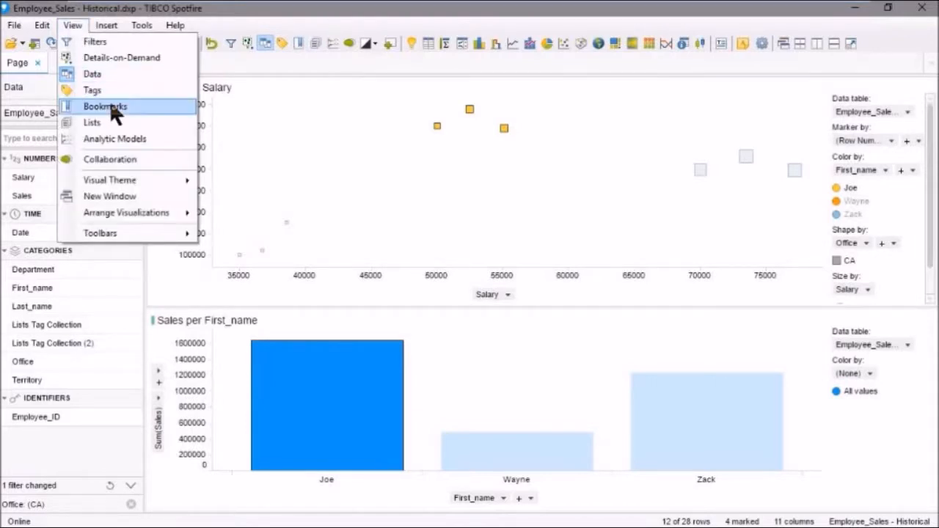
{"action": "left_click", "coordinate": [105, 106]}
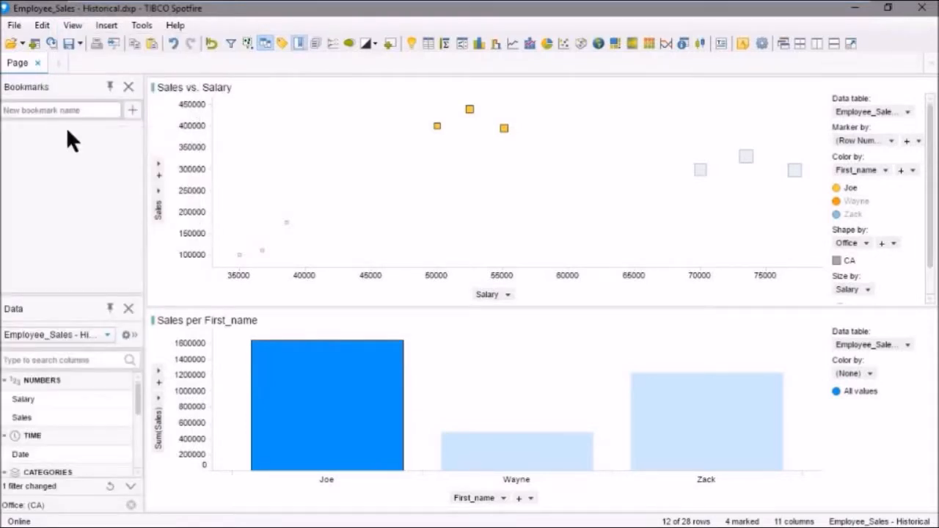
{"action": "mouse_move", "coordinate": [100, 150]}
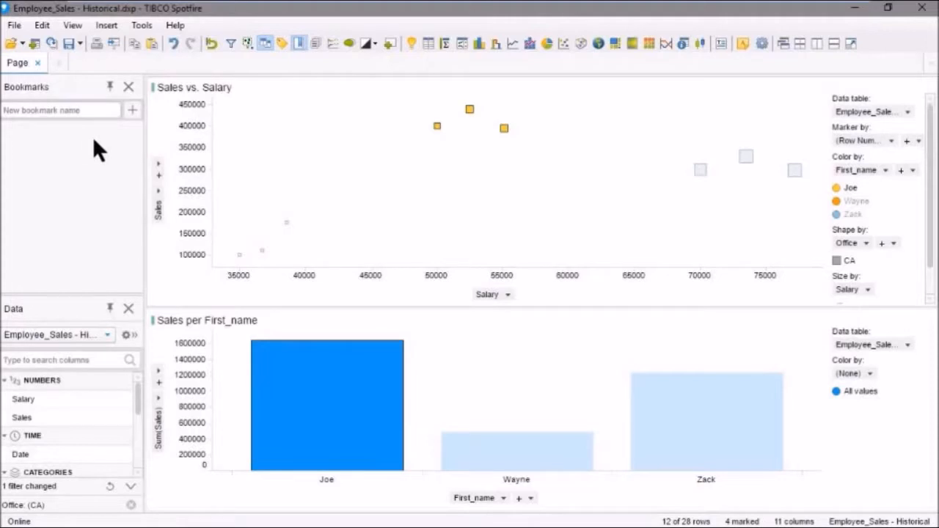
{"action": "mouse_move", "coordinate": [135, 117]}
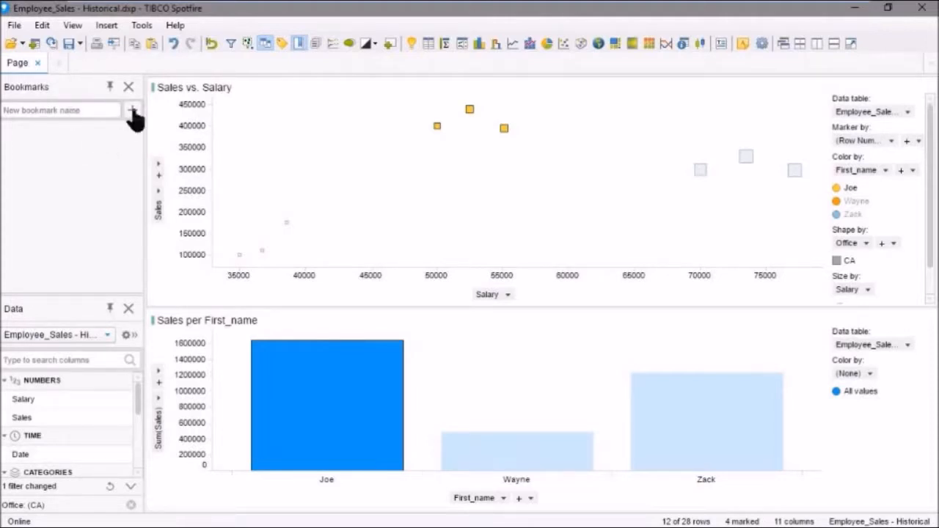
{"action": "left_click", "coordinate": [132, 110]}
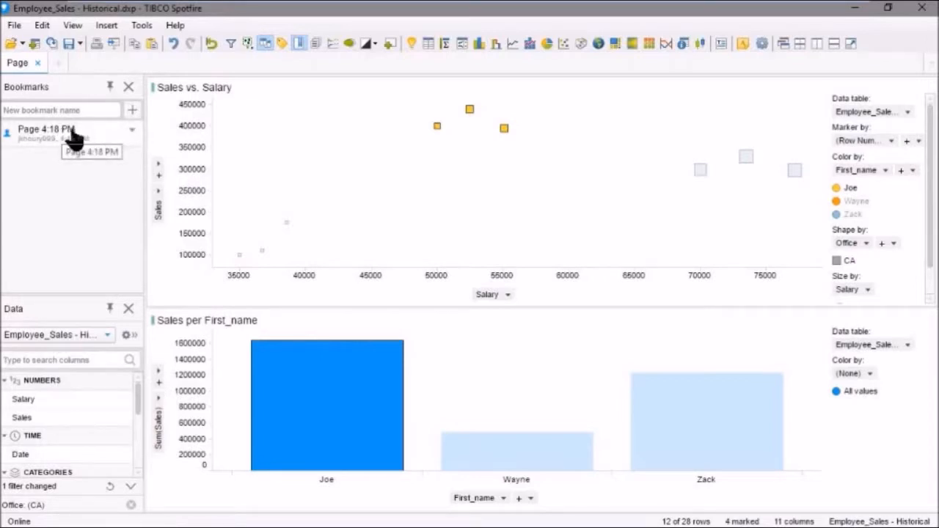
{"action": "mouse_move", "coordinate": [132, 140]}
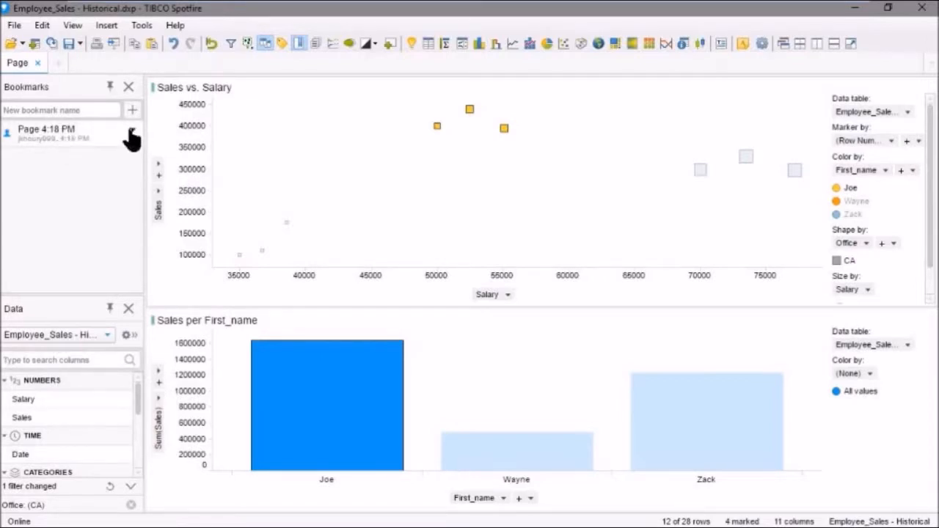
{"action": "right_click", "coordinate": [47, 134]}
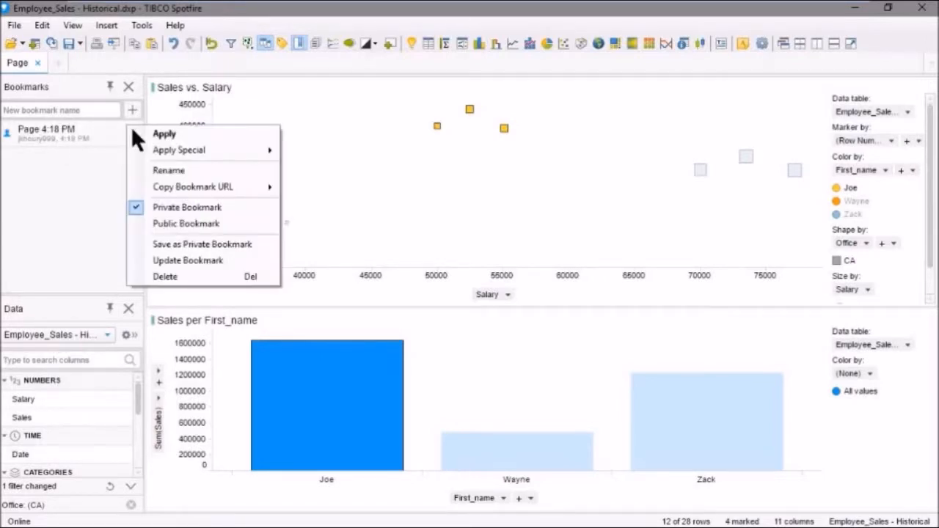
Rename the Page 4:18 PM bookmark to 'CA Office Analysis' and save it
{"action": "left_click", "coordinate": [167, 171]}
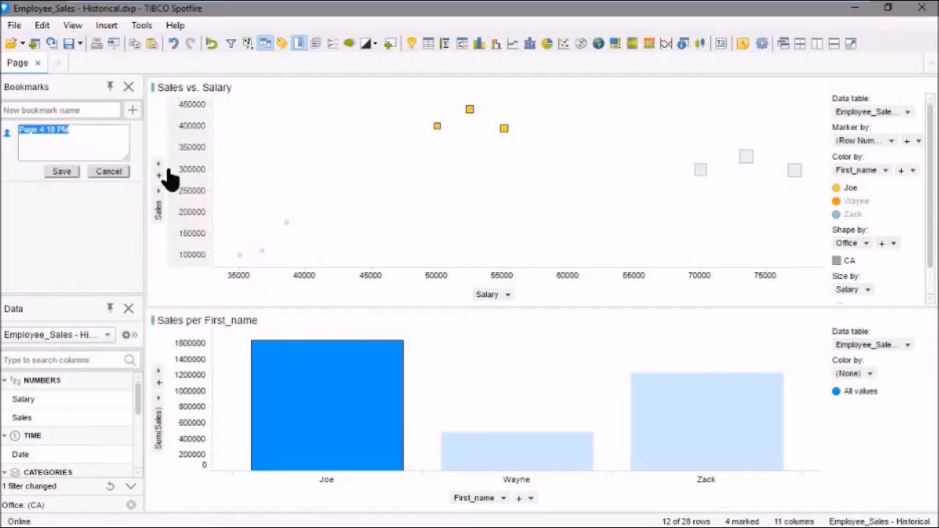
{"action": "type", "text": "CA O"}
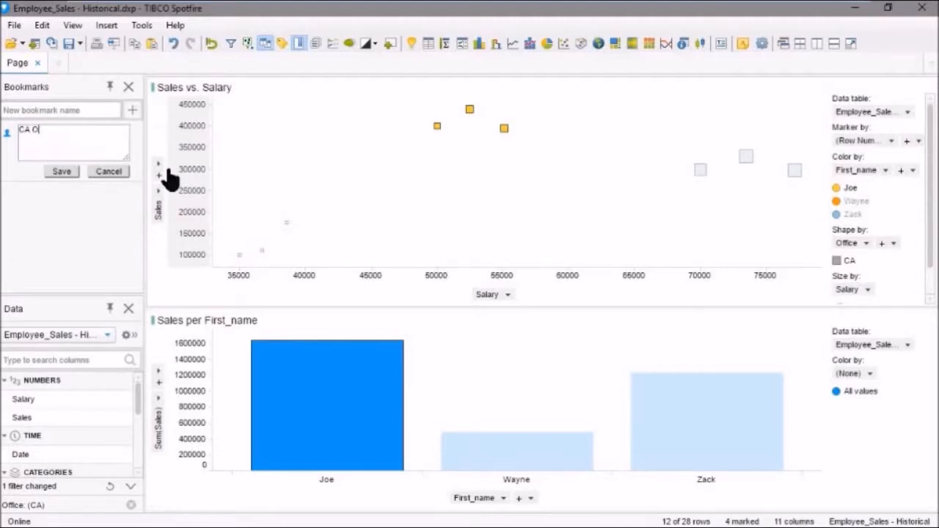
{"action": "type", "text": "ffice Analysi"}
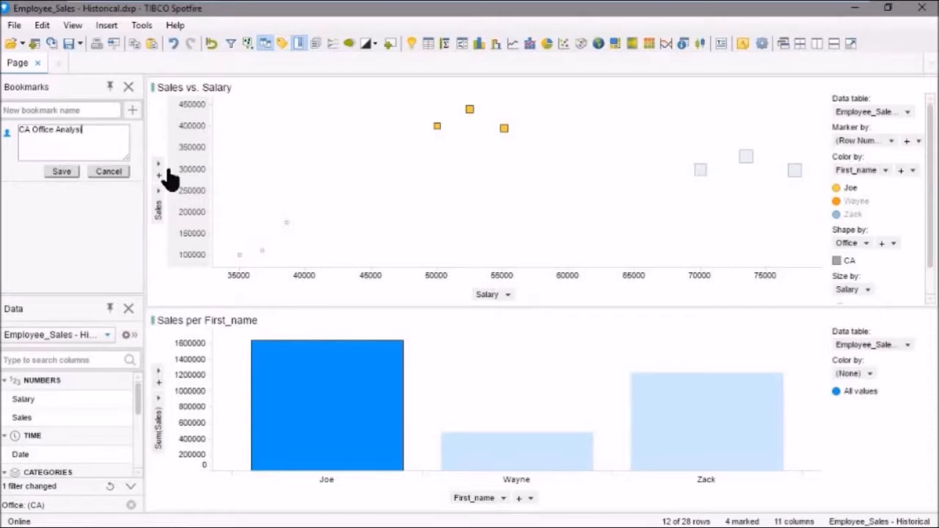
{"action": "left_click", "coordinate": [62, 170]}
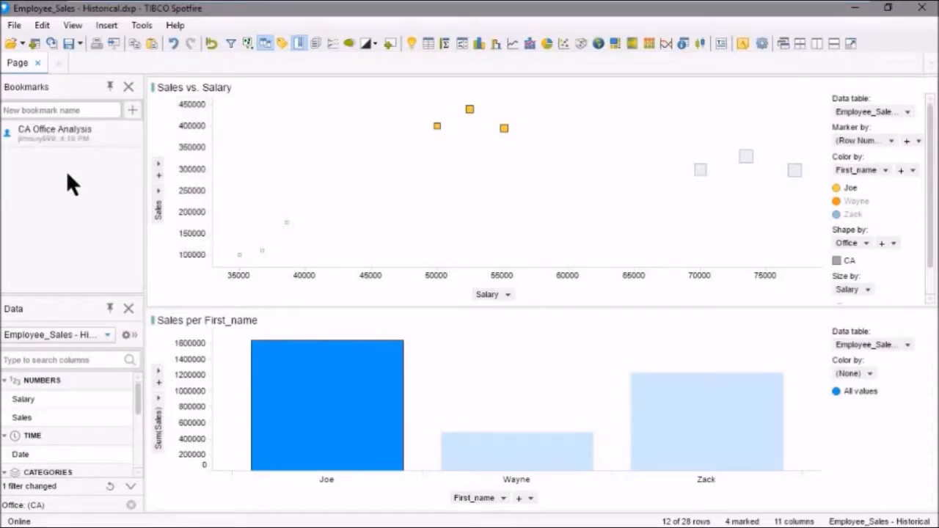
{"action": "mouse_move", "coordinate": [266, 138]}
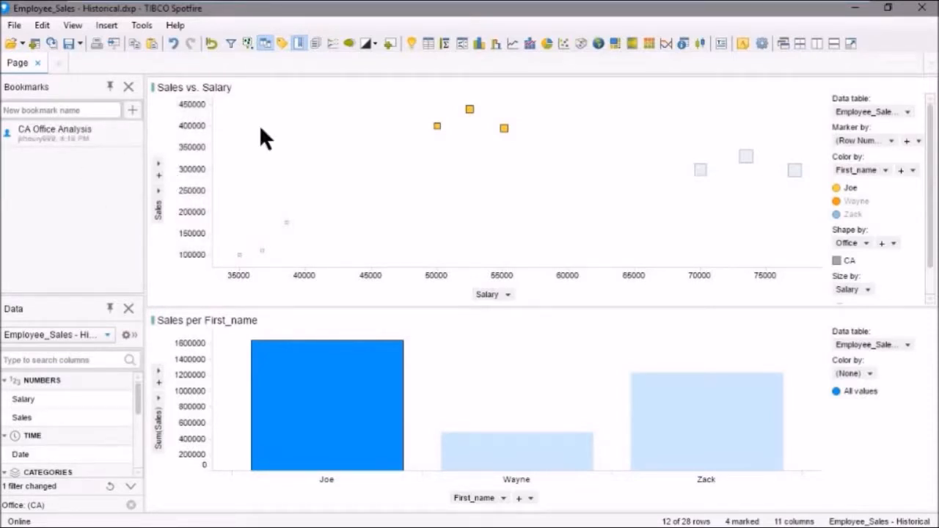
{"action": "mouse_move", "coordinate": [209, 53]}
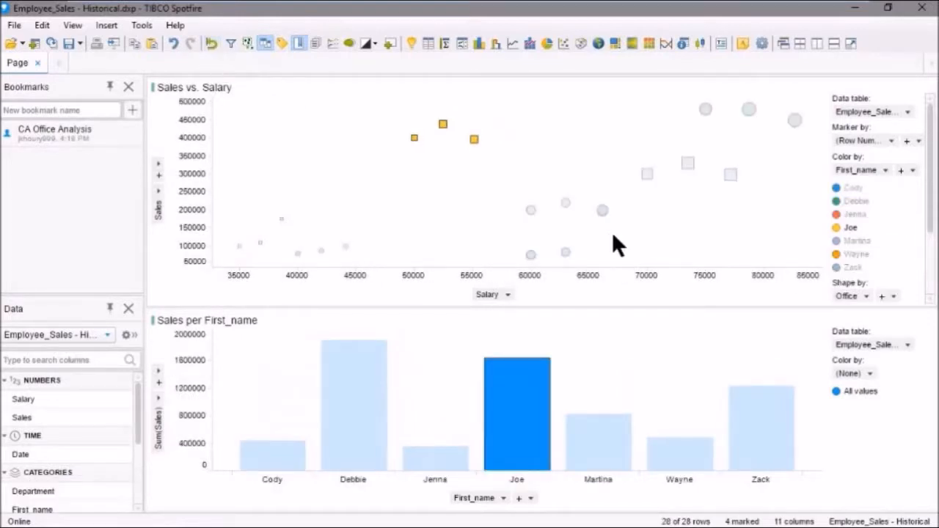
Set the scatter plot's Shape by back to None so markers no longer vary by office
{"action": "left_click", "coordinate": [851, 296]}
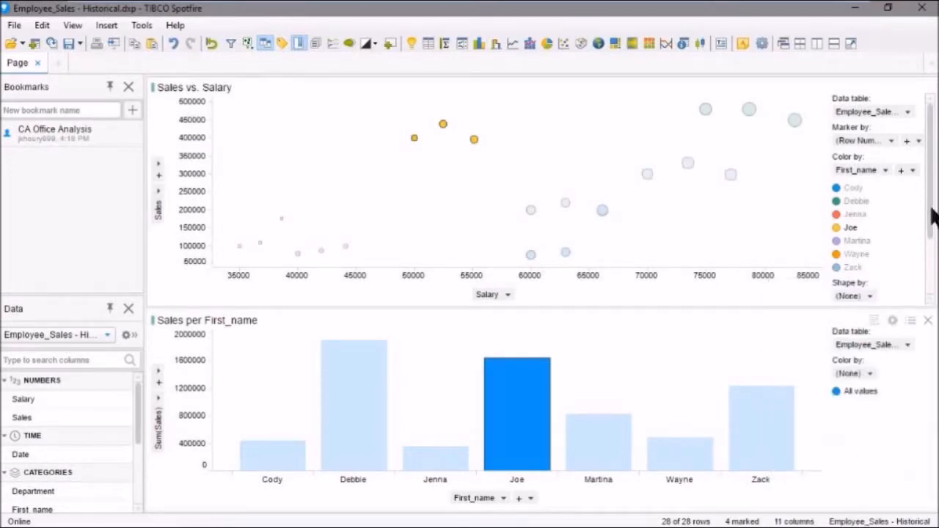
{"action": "scroll", "scroll_direction": "down", "scroll_amount": 3}
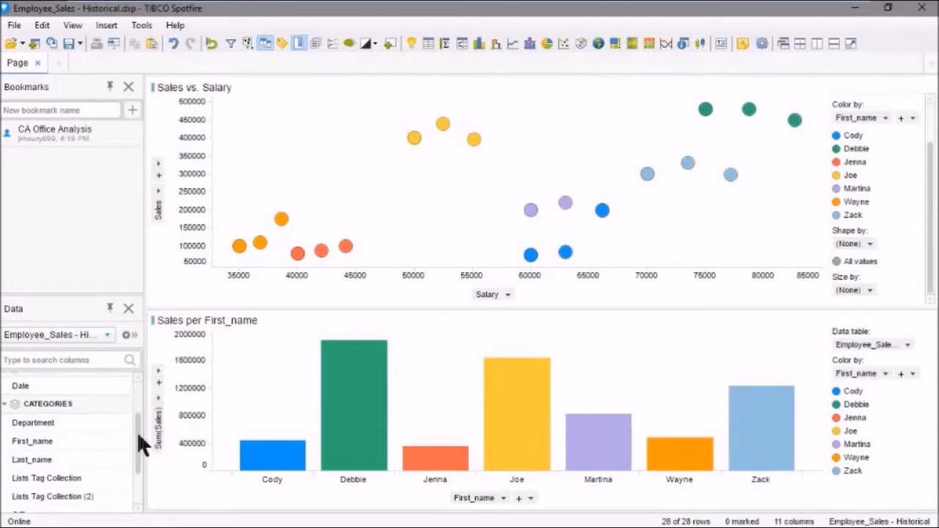
{"action": "scroll", "scroll_direction": "up", "scroll_amount": 3}
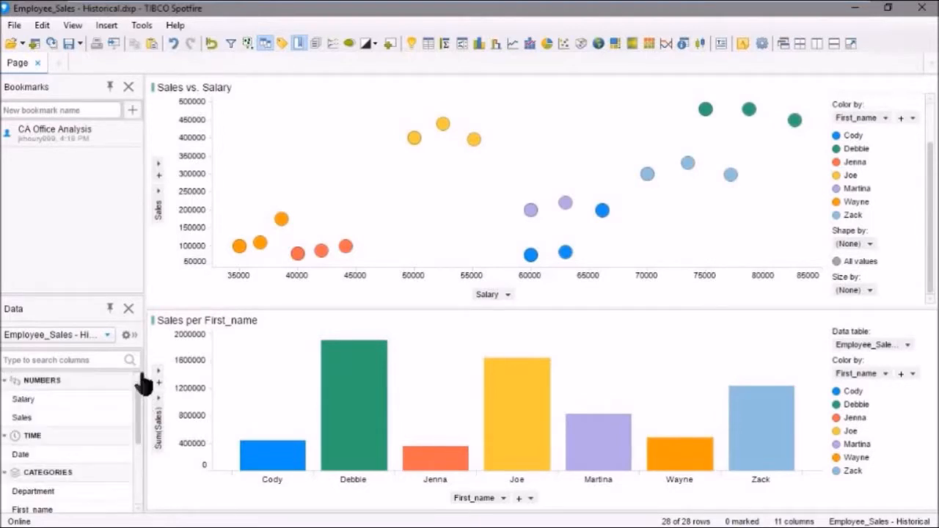
{"action": "mouse_move", "coordinate": [132, 220]}
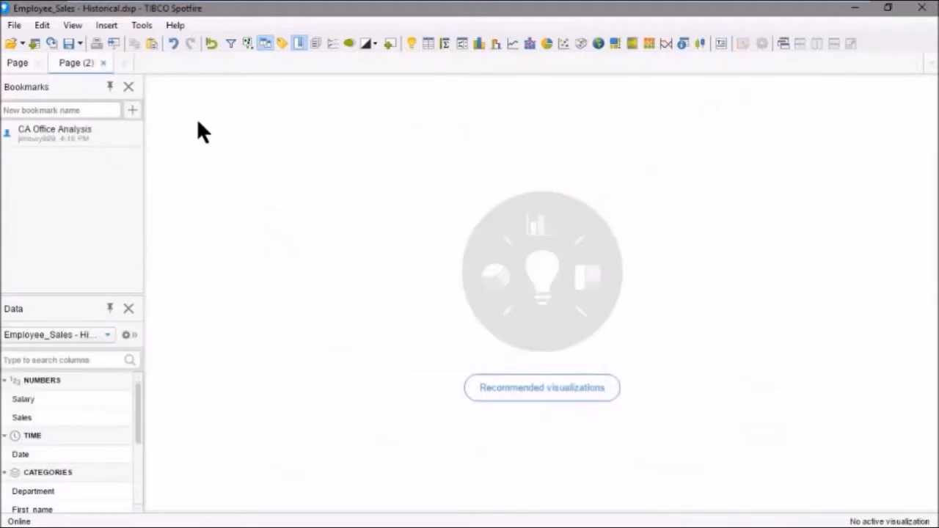
{"action": "mouse_move", "coordinate": [59, 136]}
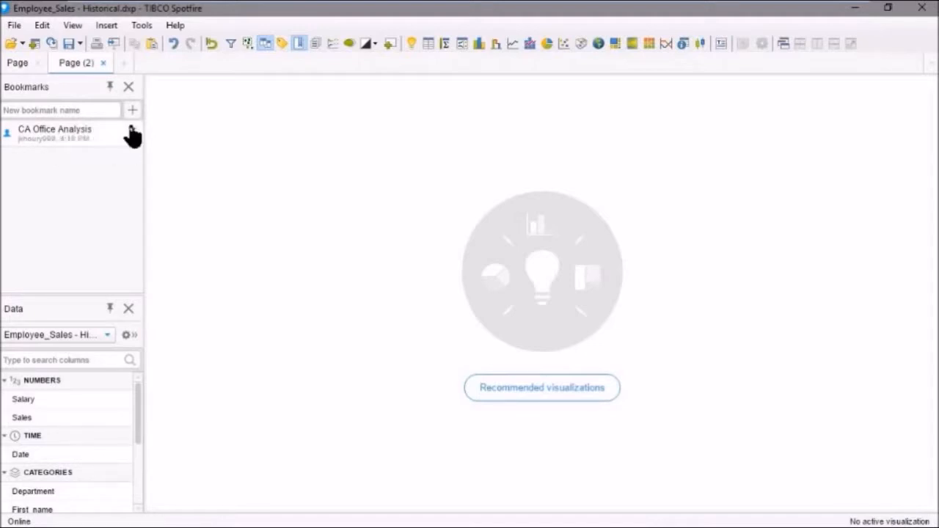
Apply the CA Office Analysis bookmark from its right-click menu to restore the CA-only view
{"action": "right_click", "coordinate": [54, 134]}
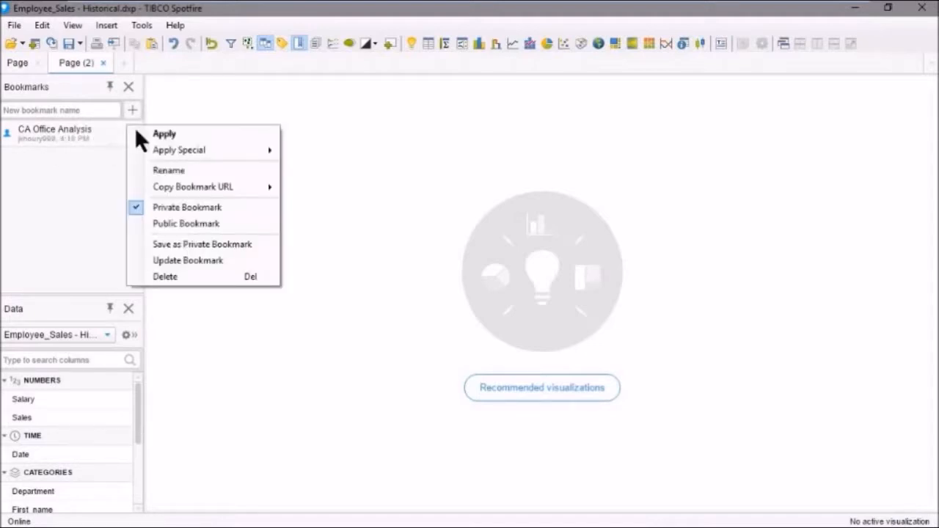
{"action": "mouse_move", "coordinate": [174, 138]}
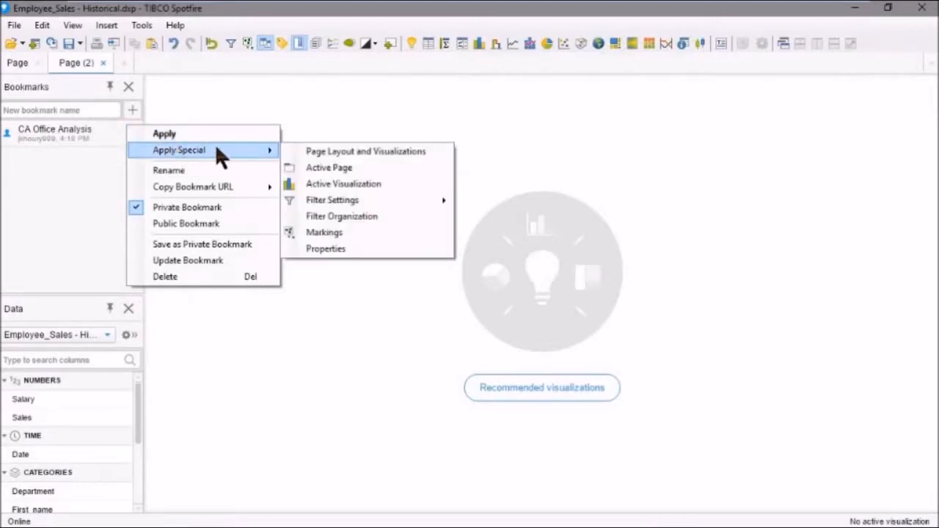
{"action": "mouse_move", "coordinate": [367, 151]}
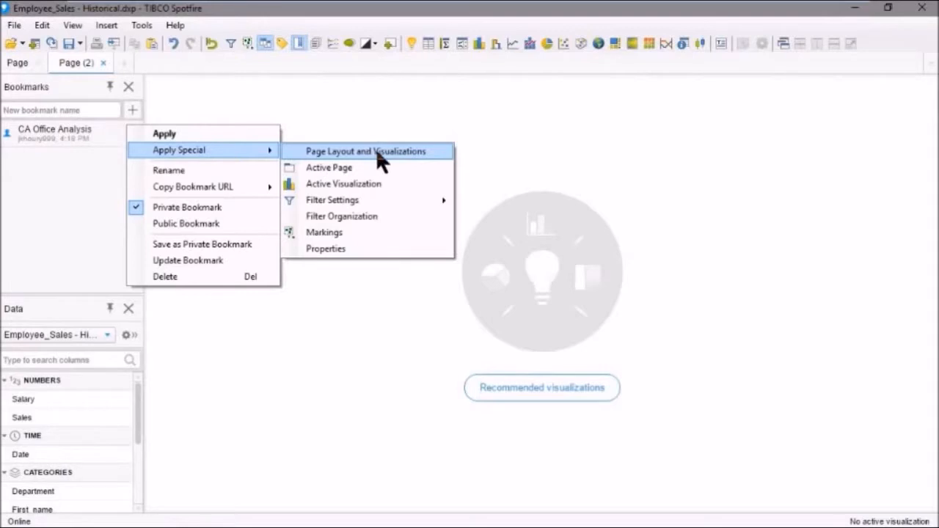
{"action": "mouse_move", "coordinate": [375, 185]}
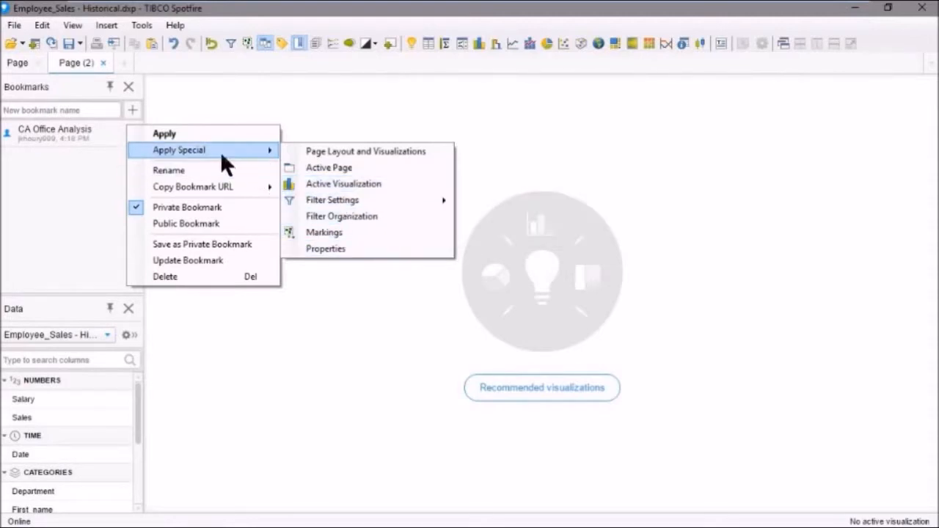
{"action": "mouse_move", "coordinate": [164, 133]}
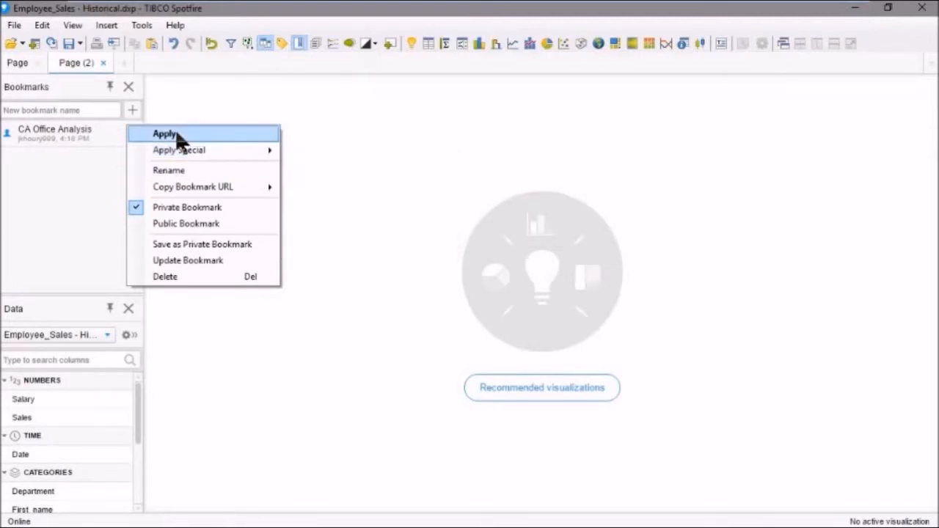
{"action": "left_click", "coordinate": [164, 133]}
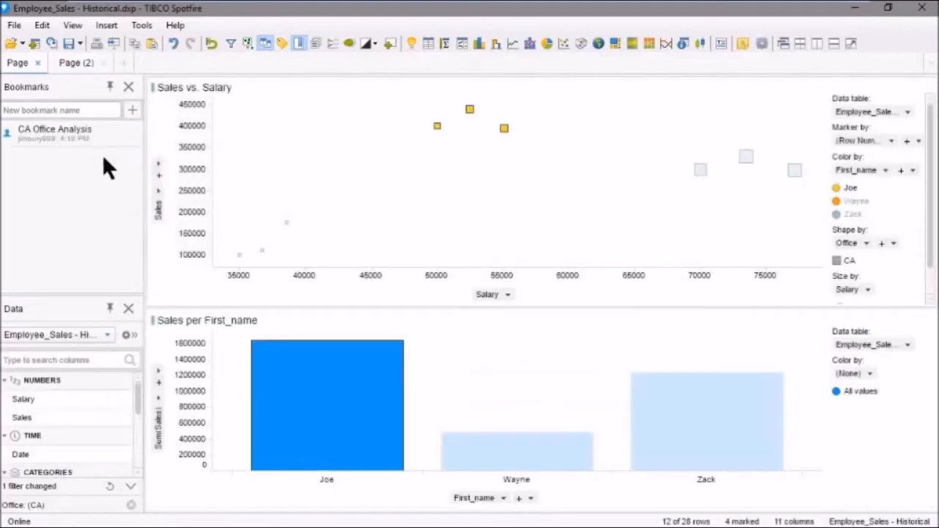
{"action": "mouse_move", "coordinate": [404, 209]}
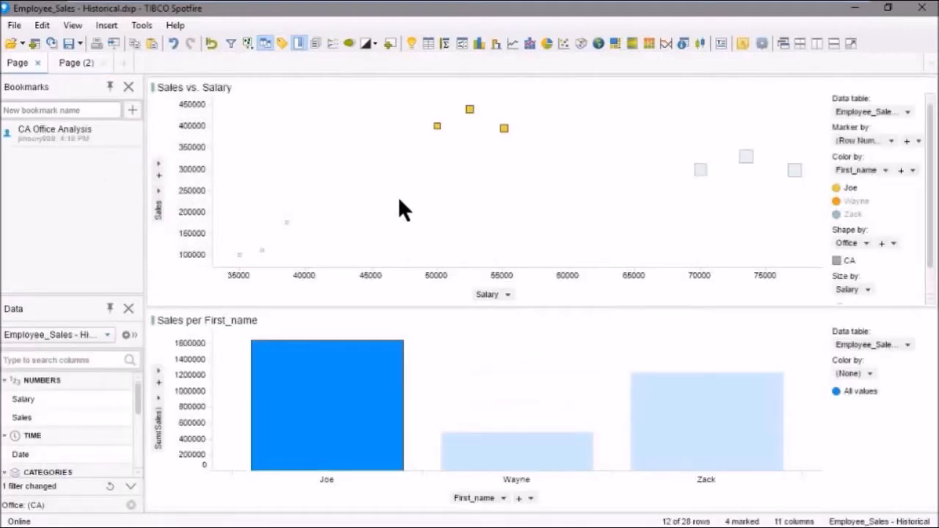
{"action": "mouse_move", "coordinate": [423, 211]}
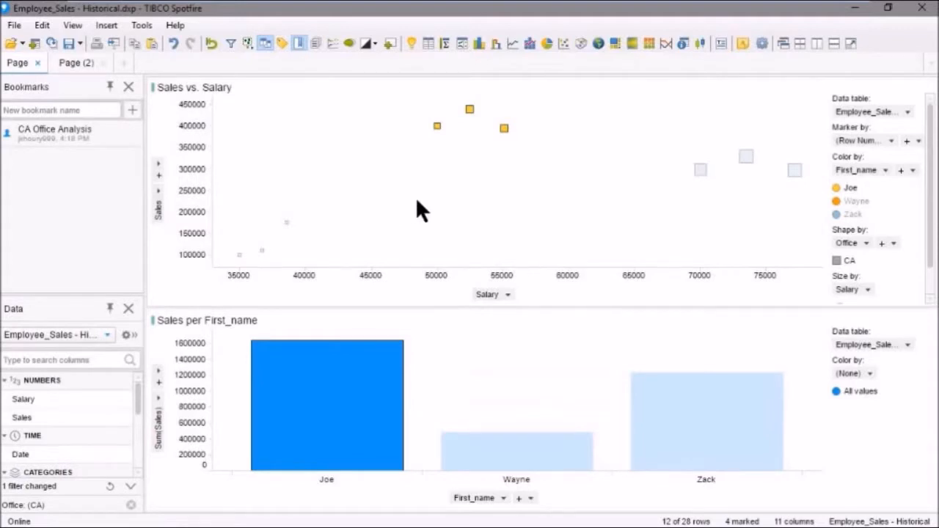
{"action": "mouse_move", "coordinate": [433, 164]}
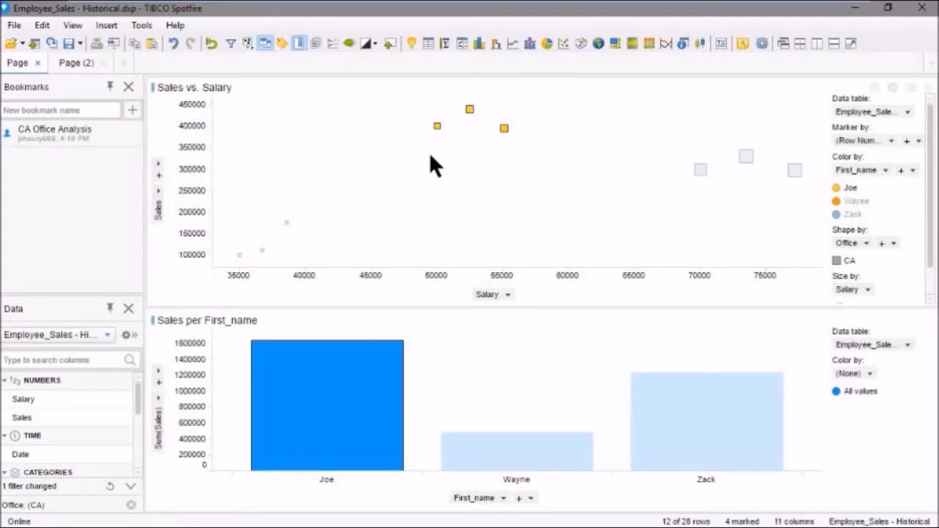
{"action": "mouse_move", "coordinate": [506, 179]}
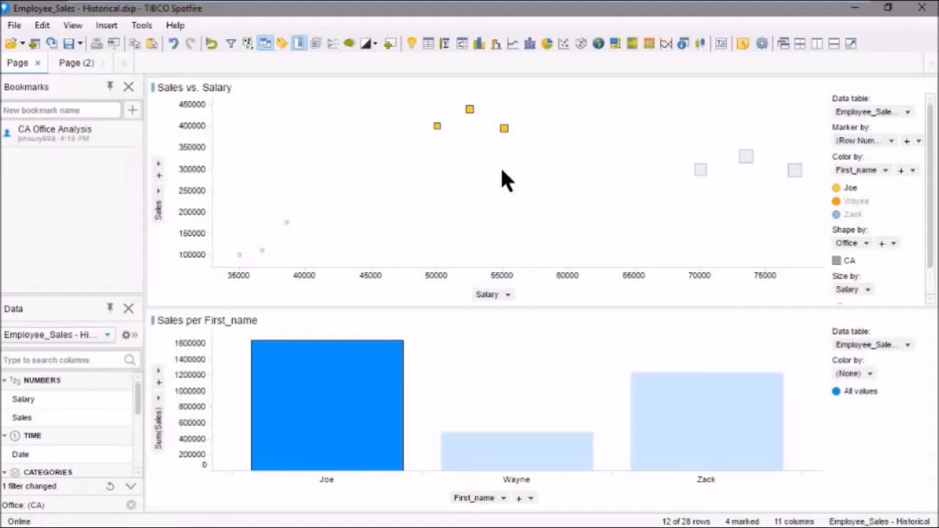
{"action": "mouse_move", "coordinate": [140, 408]}
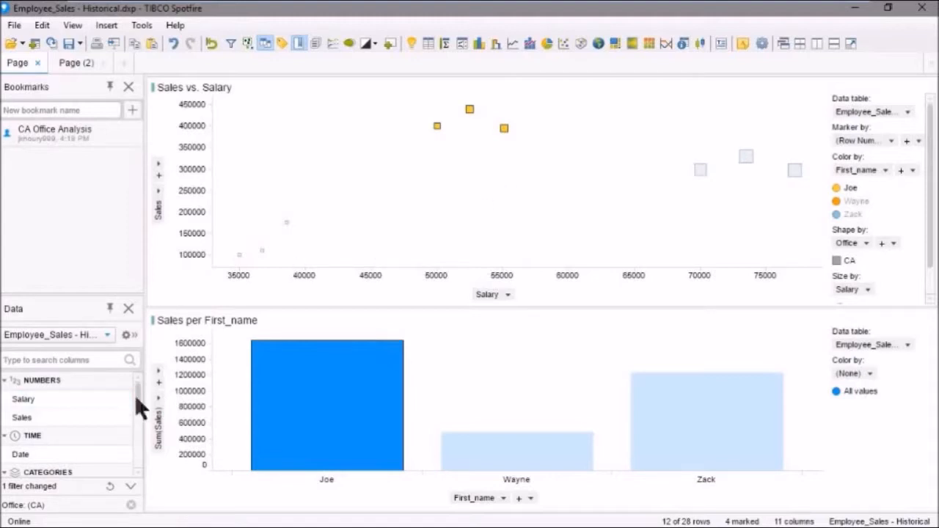
{"action": "mouse_move", "coordinate": [70, 511]}
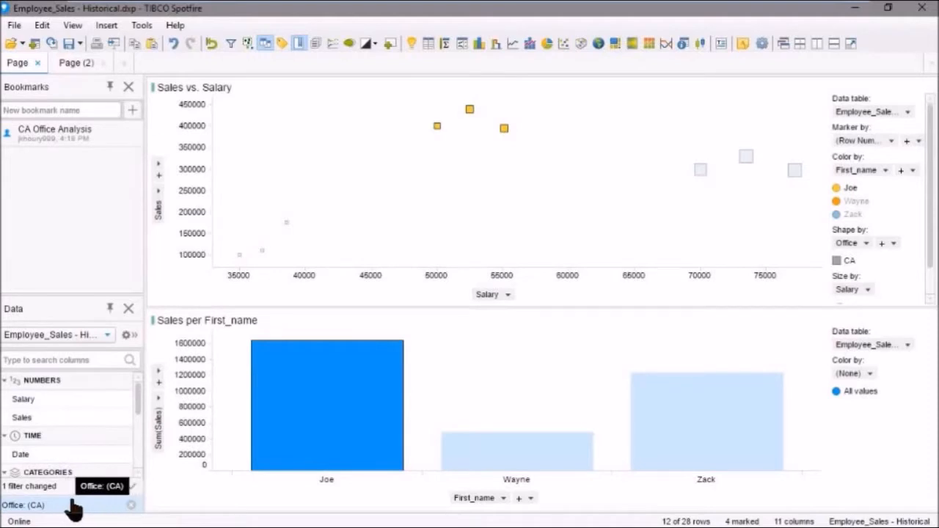
{"action": "mouse_move", "coordinate": [913, 396]}
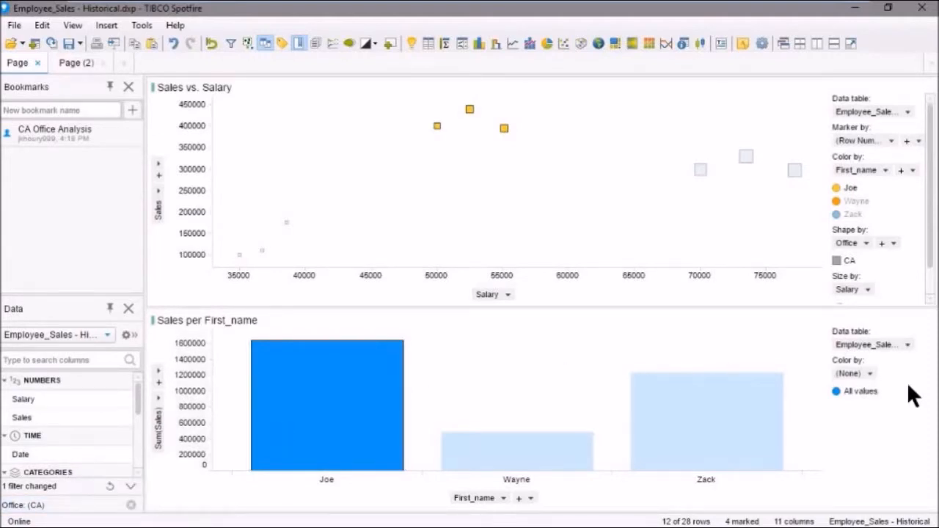
{"action": "mouse_move", "coordinate": [881, 394]}
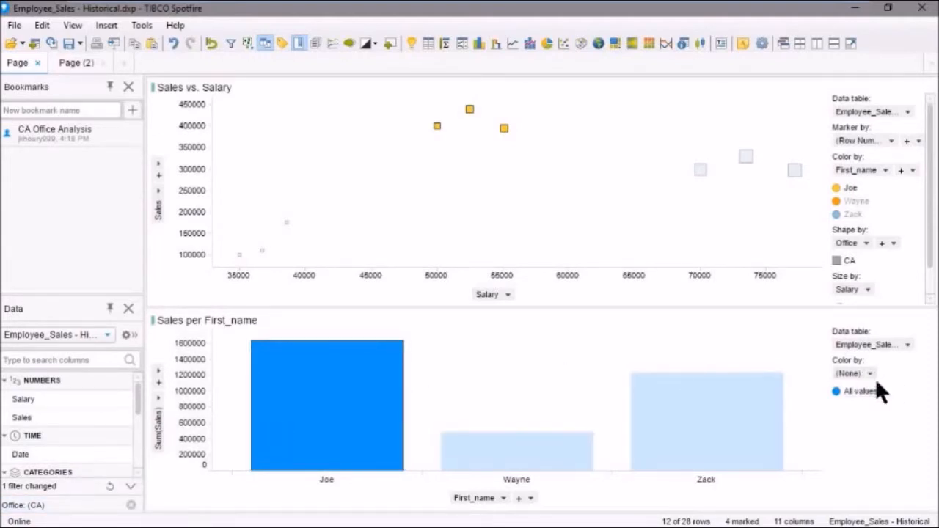
{"action": "mouse_move", "coordinate": [869, 248]}
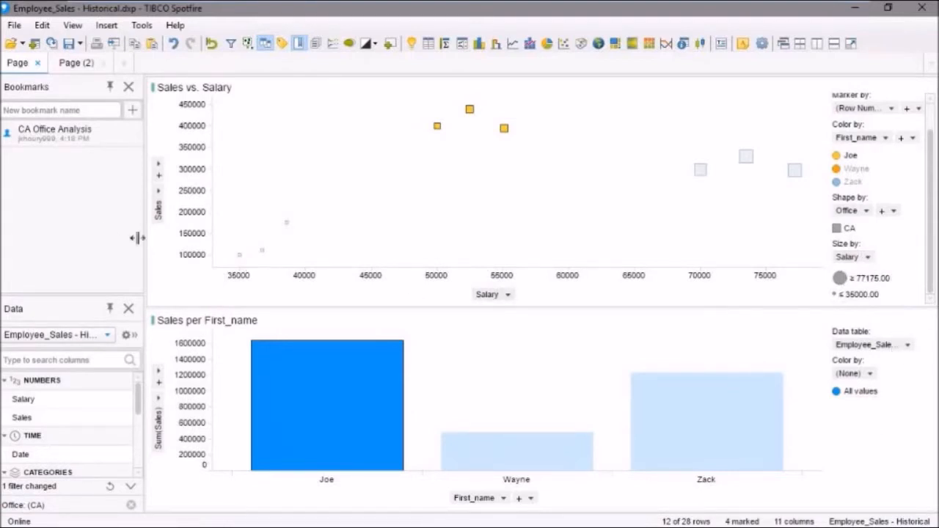
{"action": "mouse_move", "coordinate": [82, 211]}
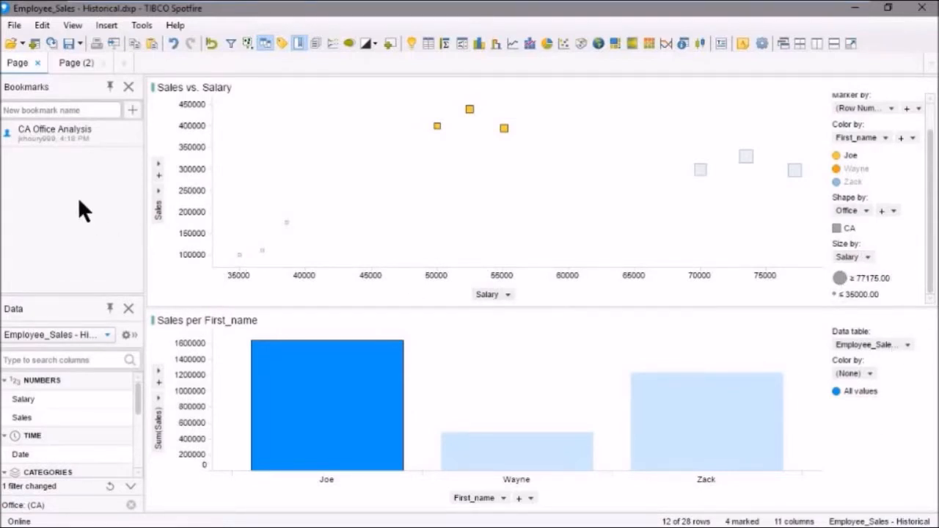